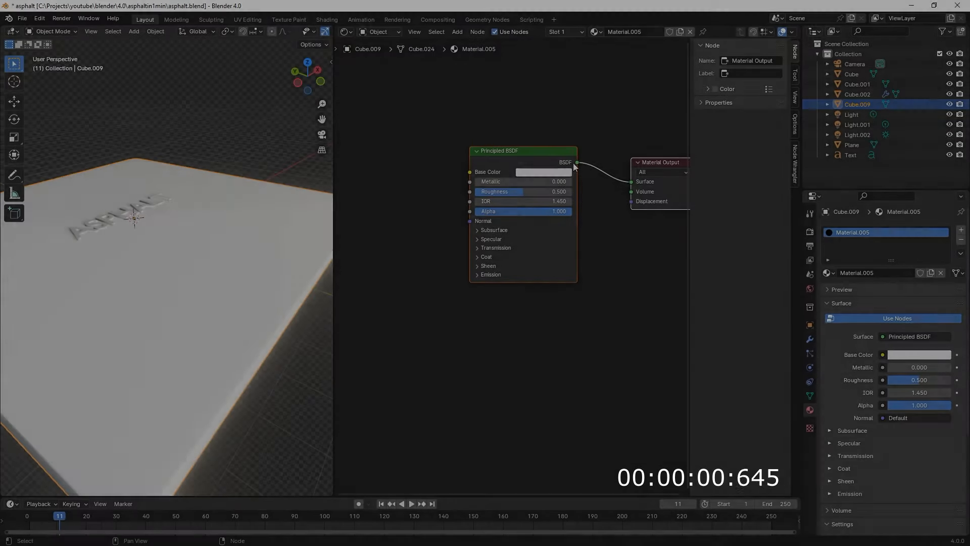
Set the Principled BSDF base colour to hex 222222.
left_click(543, 172)
type("222222")
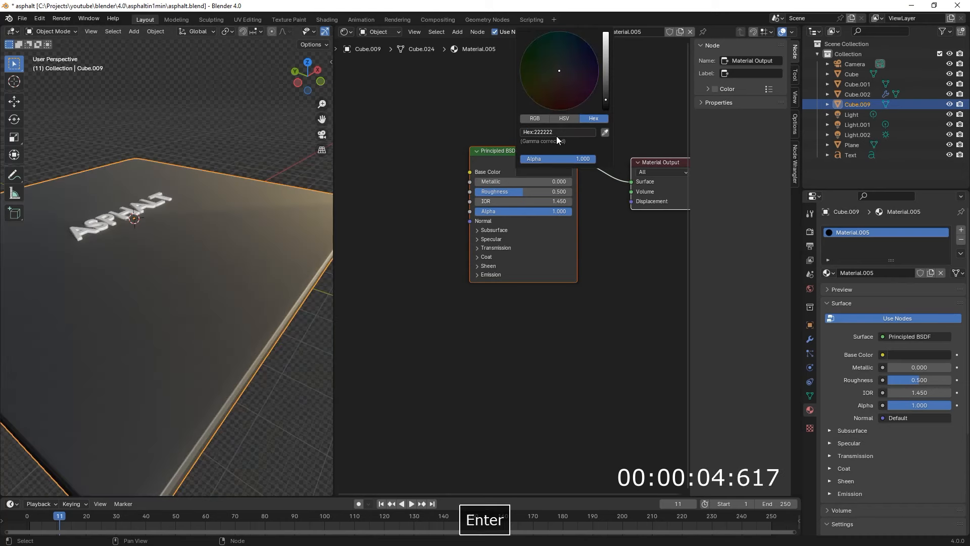
key("Shift+A")
type("co")
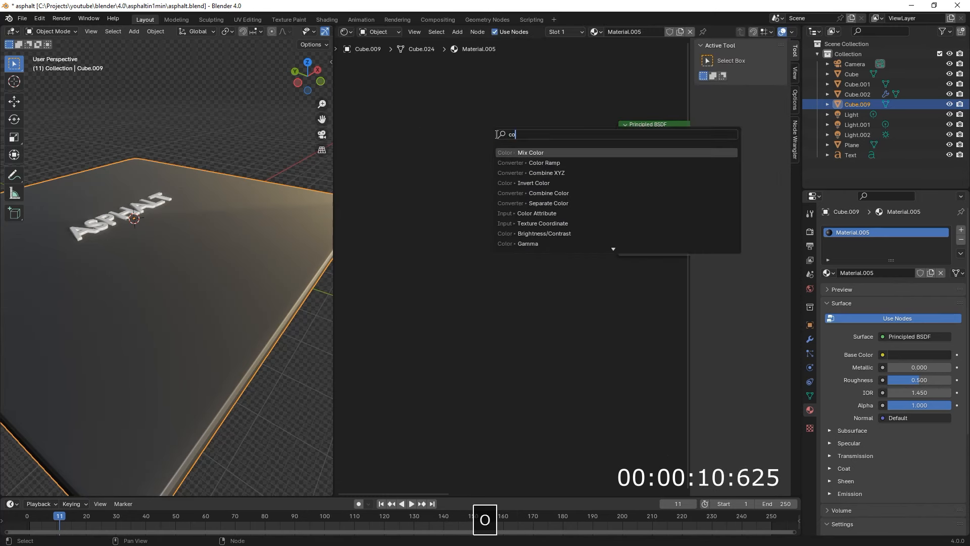
Add a Noise Texture (scale 3, detail 15, roughness 0.75) through a Color Ramp into Roughness.
left_click(544, 162)
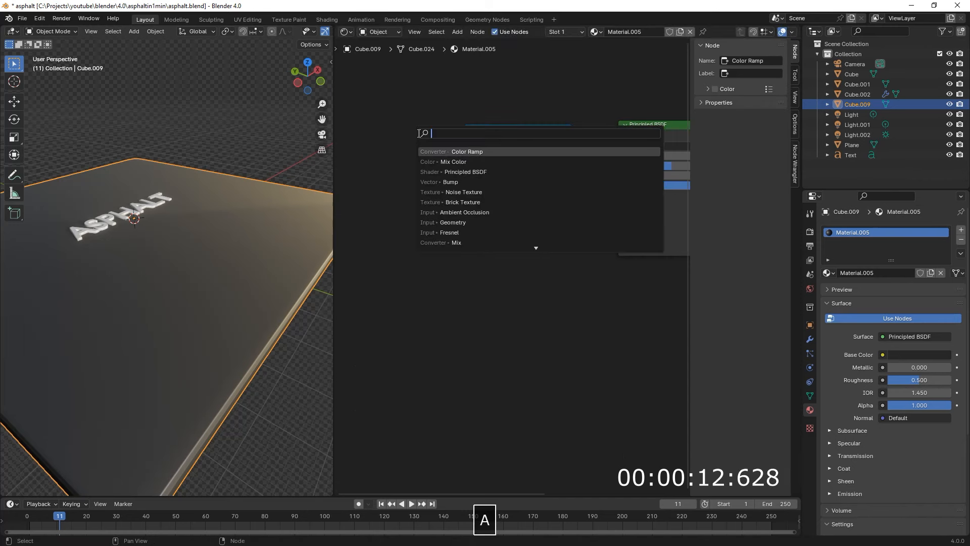
left_click(467, 151)
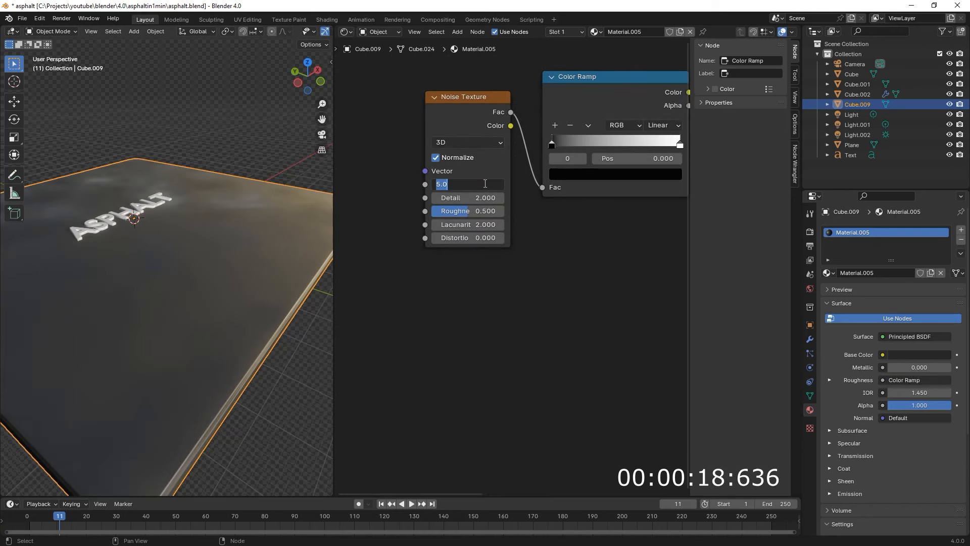
key("Tab")
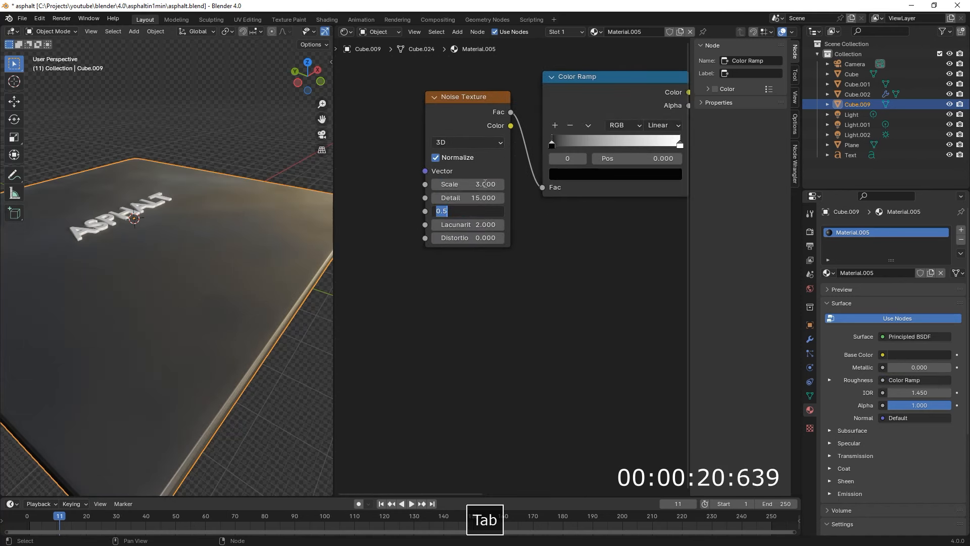
type("0.750")
key("Enter")
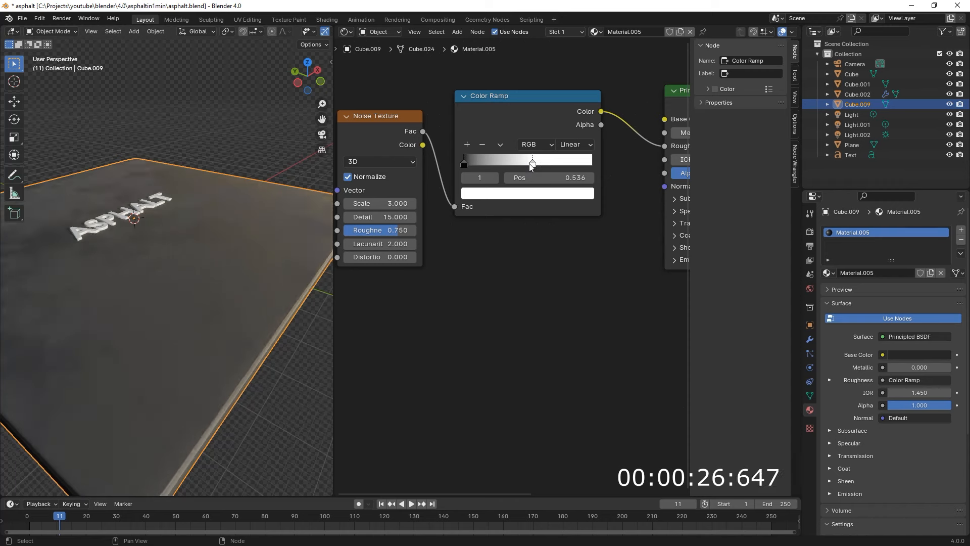
scroll("down", 3)
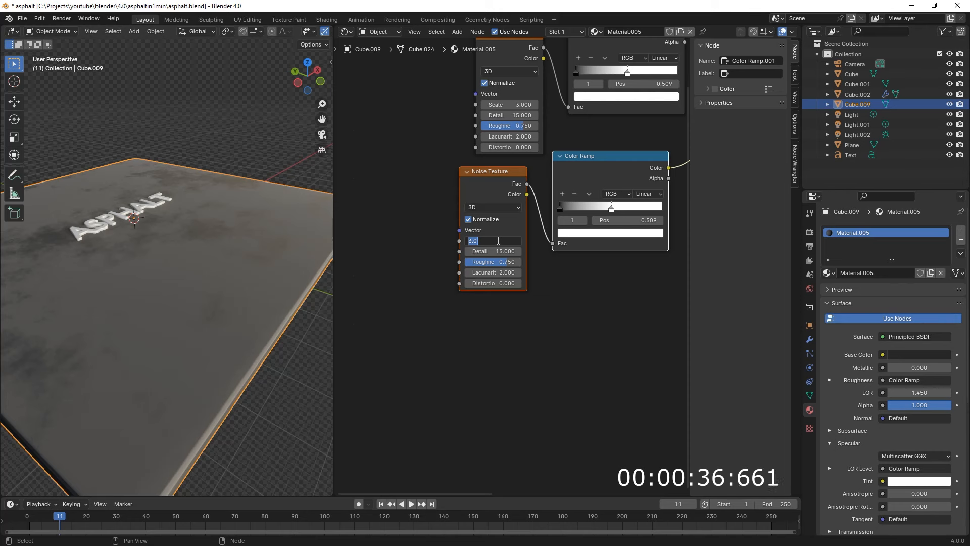
Edit the duplicated Noise Texture's scale for the Specular IOR Level pair.
key("Tab")
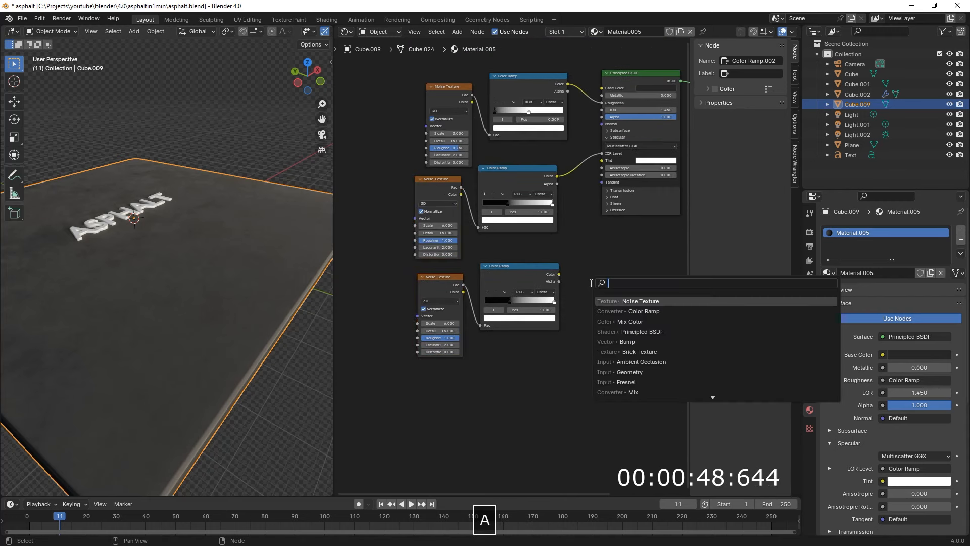
Add a Bump node on the Normal, fed by the third ramp, with noise scale 500.
left_click(627, 341)
type("500")
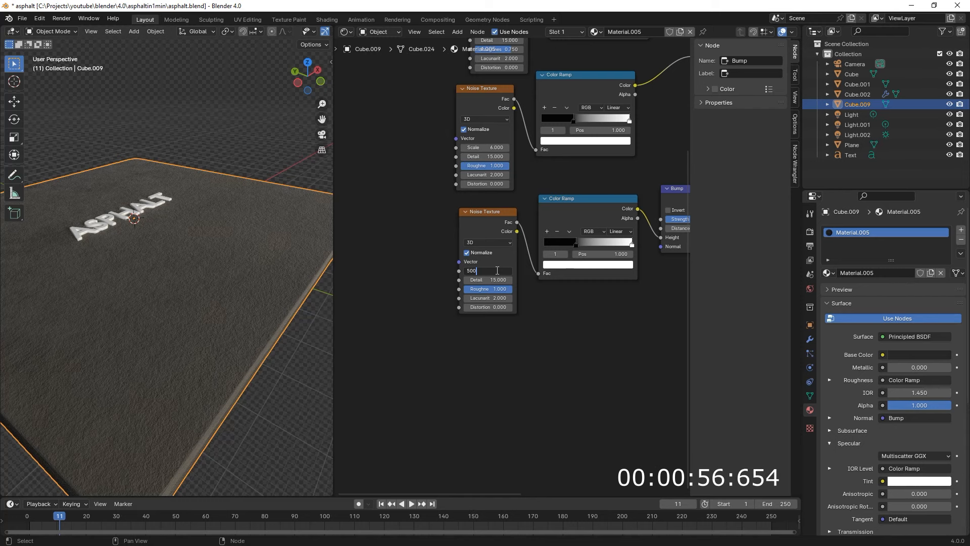
key("shift+tab")
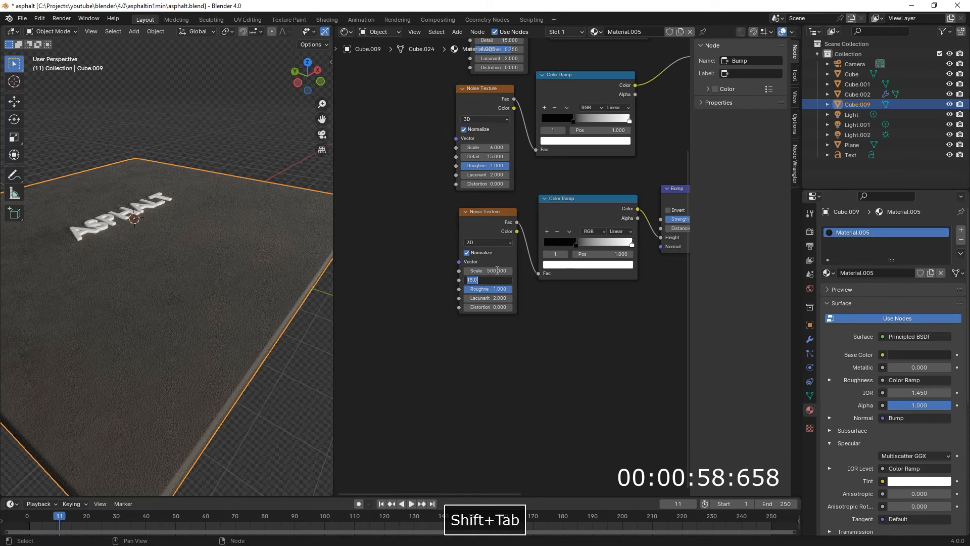